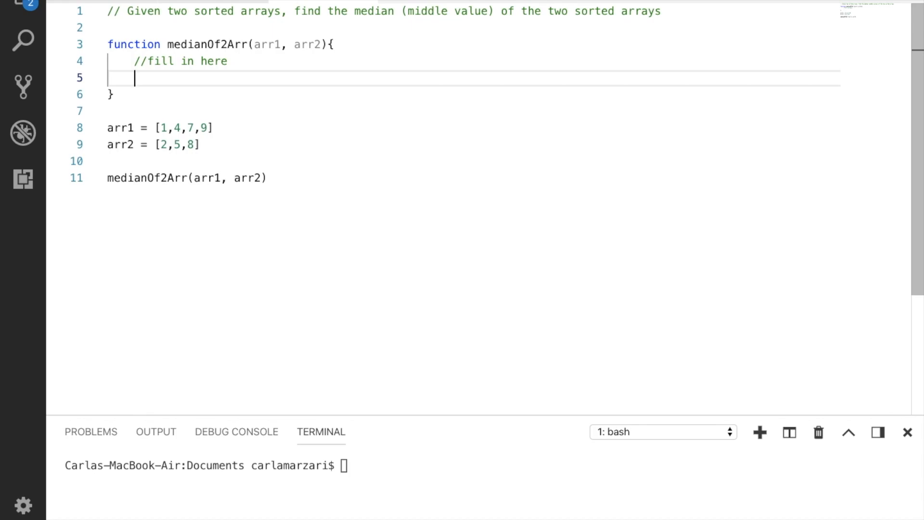
Step: Declare var concat = arr1.concat(arr2); inside medianOf2Arr
text(var concat)
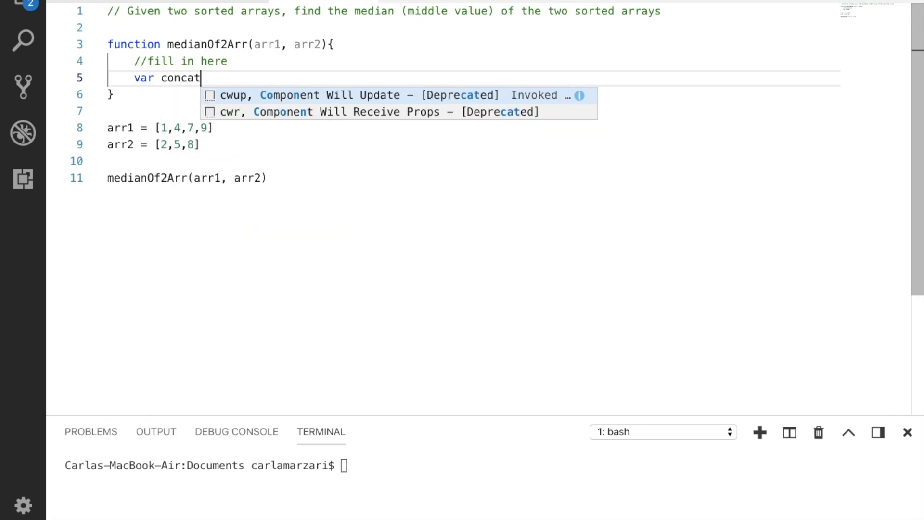
text(= a)
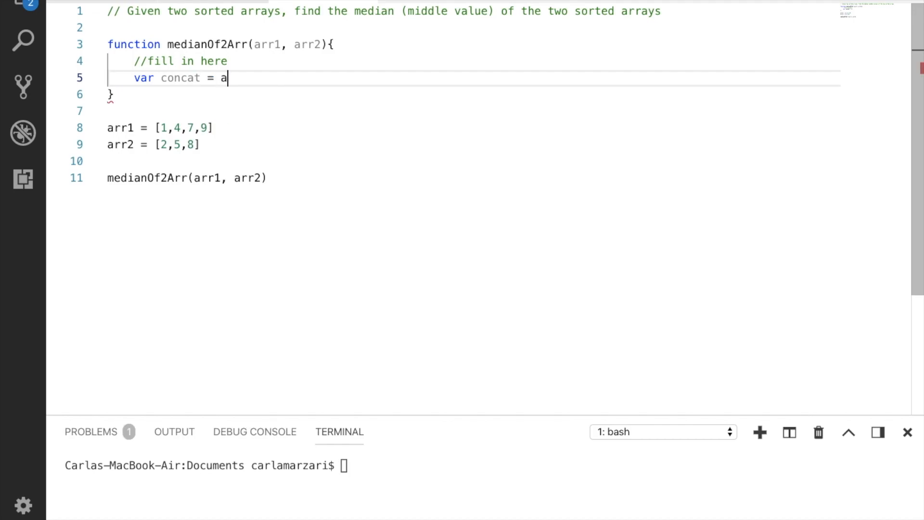
text(rr1.)
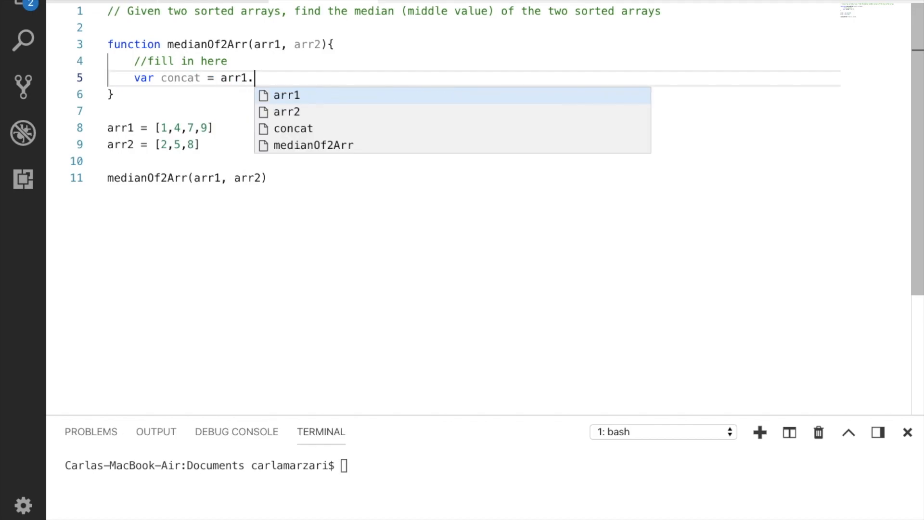
text(concat)
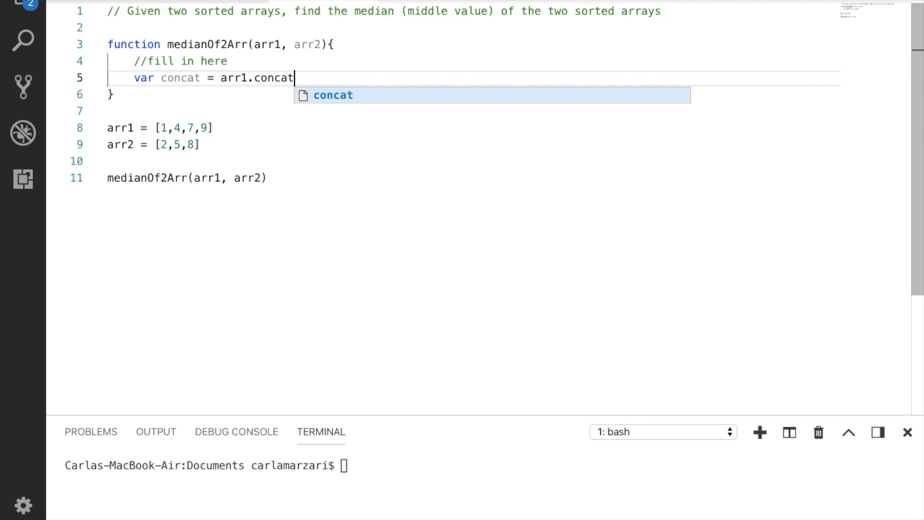
text((c)
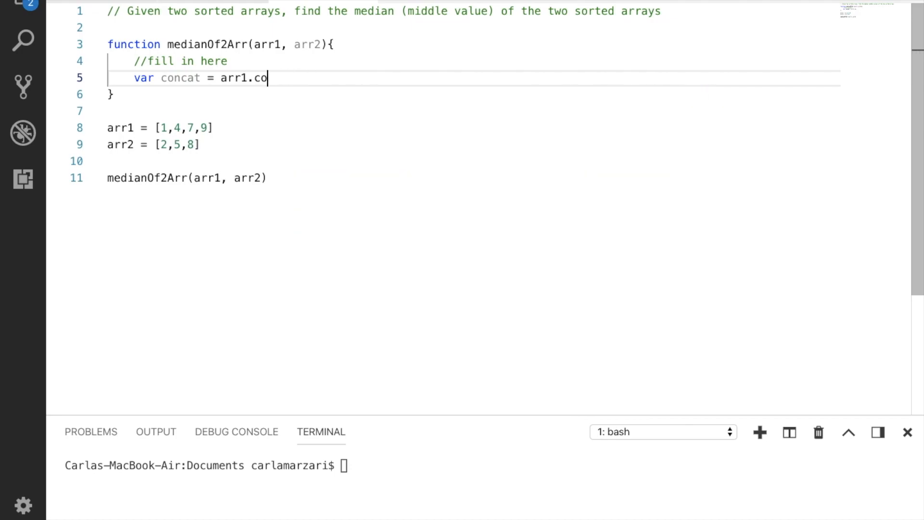
text(ncat()
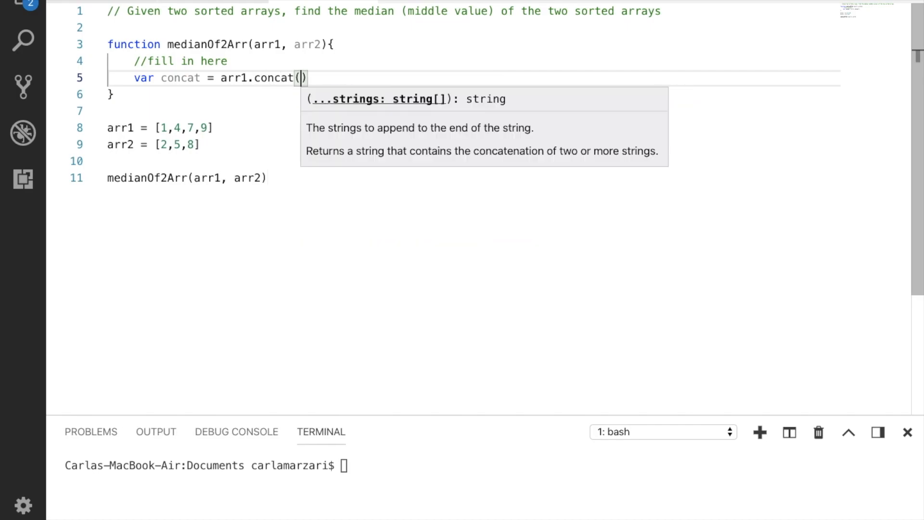
text(arr2)
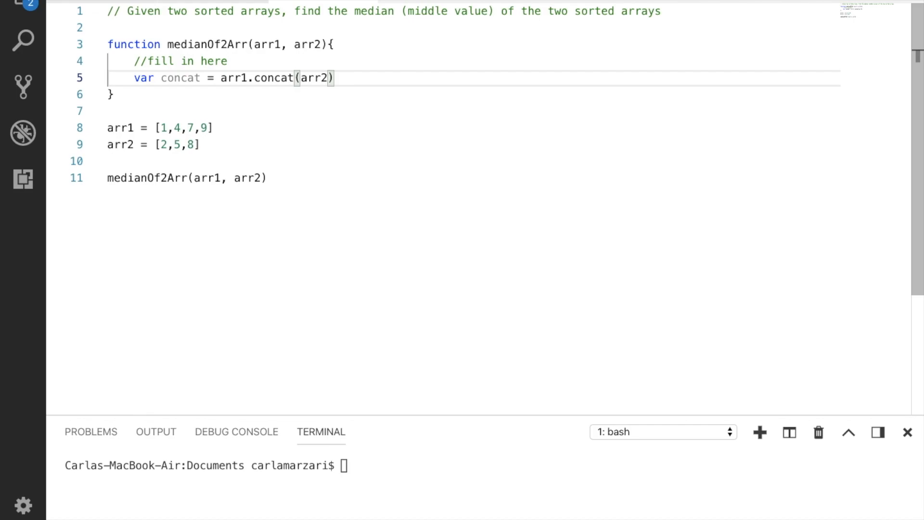
text(;)
key(Enter)
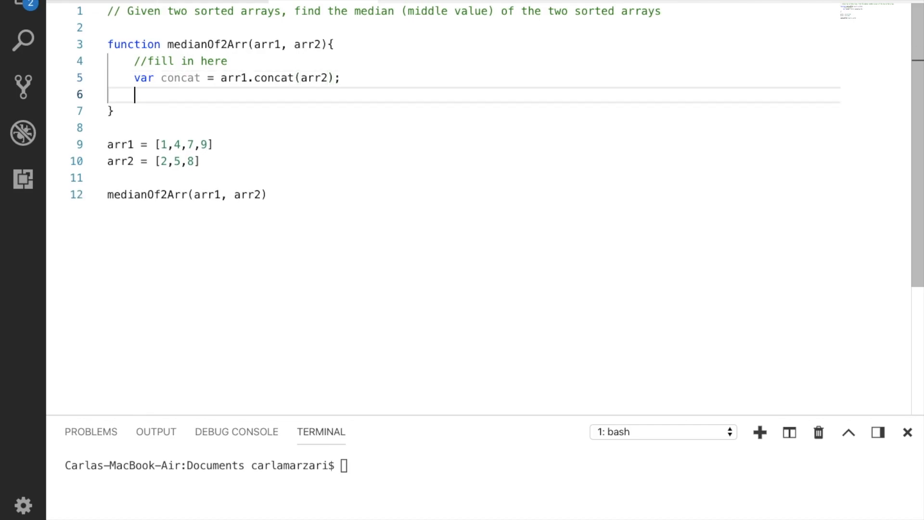
Step: Sort concat ascending with the compare function (a,b){return a-b}
text(concat = concat)
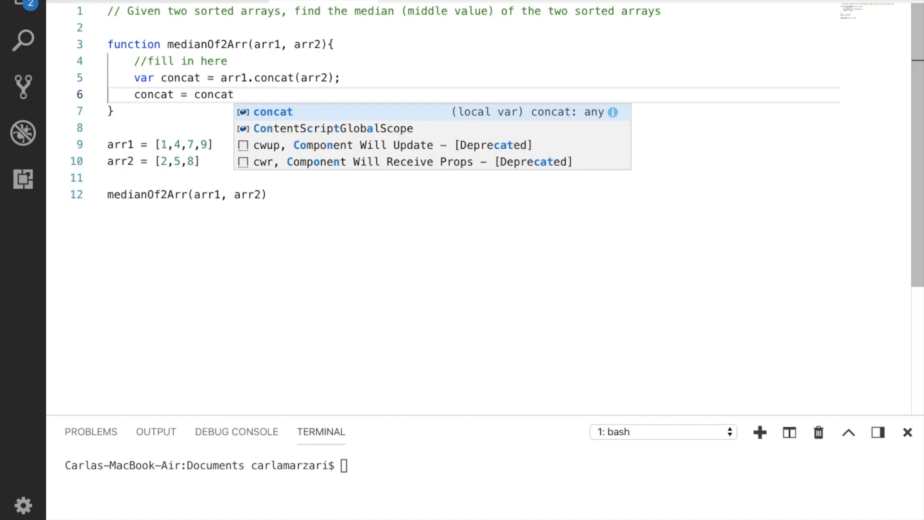
text(.sort)
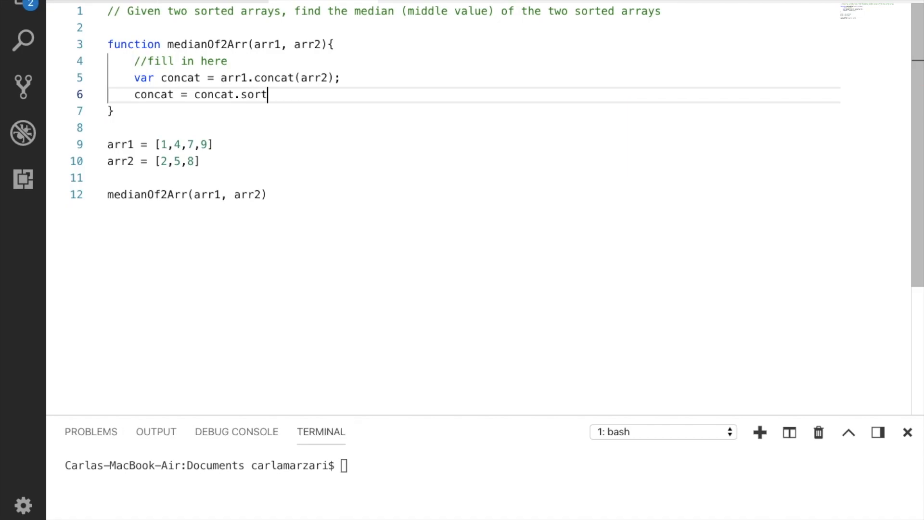
text((f)
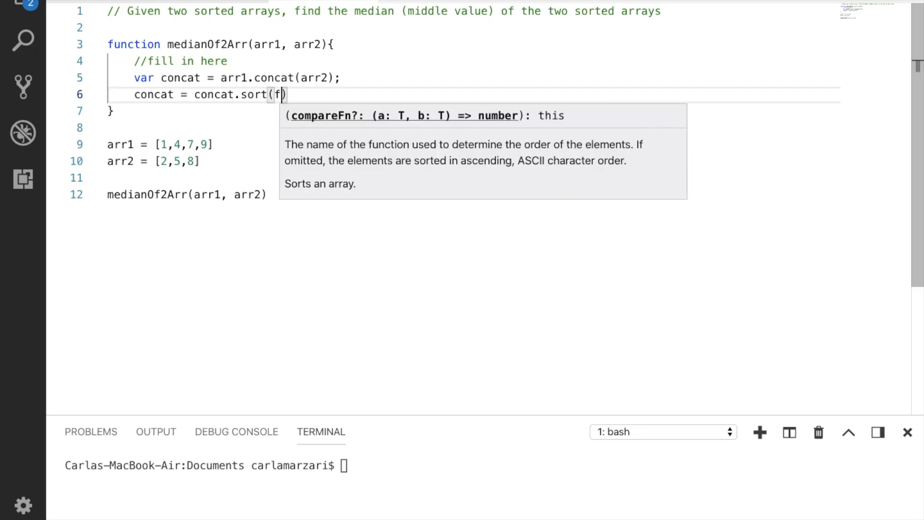
text(unction)
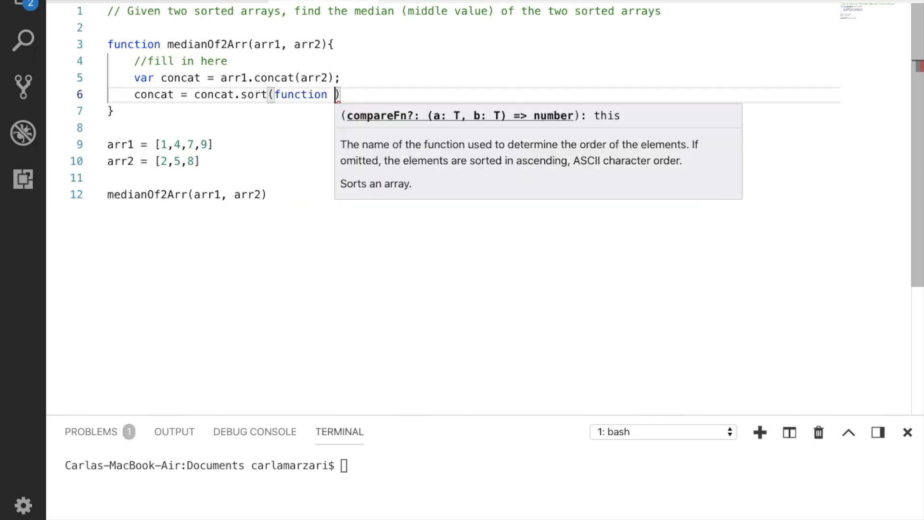
text((a,b)
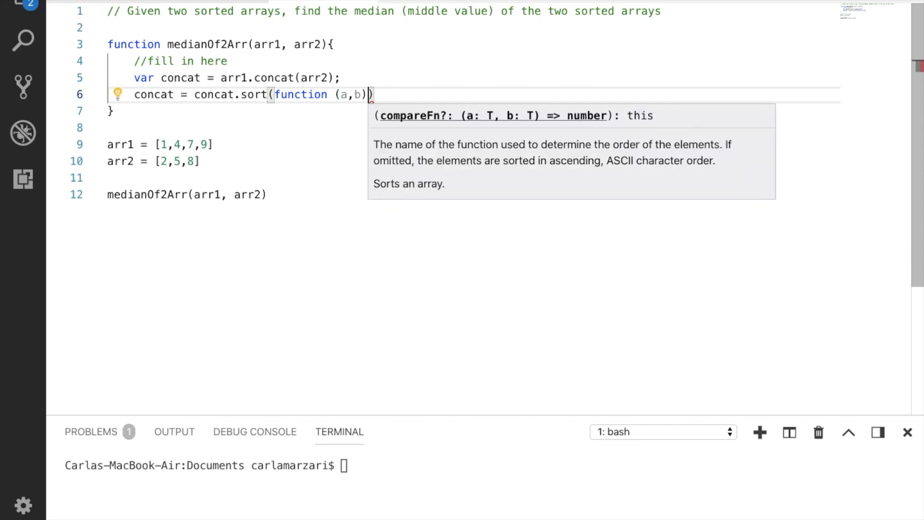
text({)
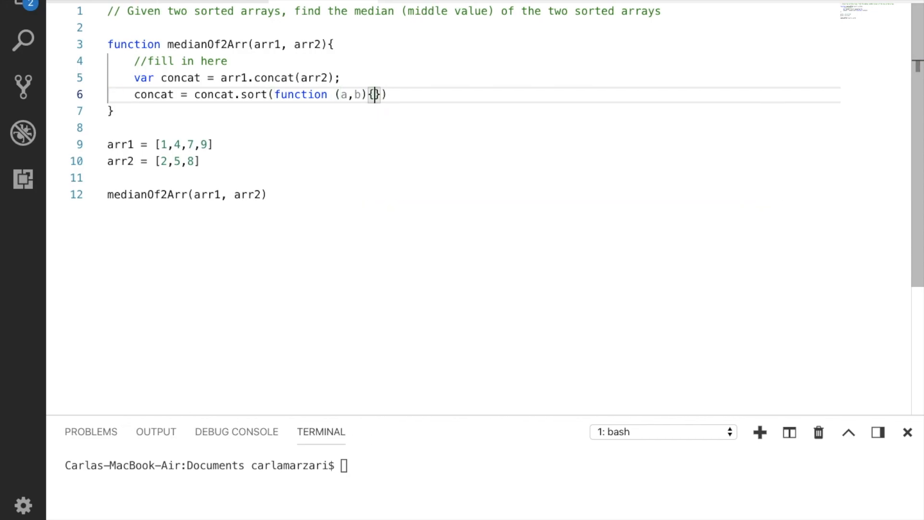
text(return)
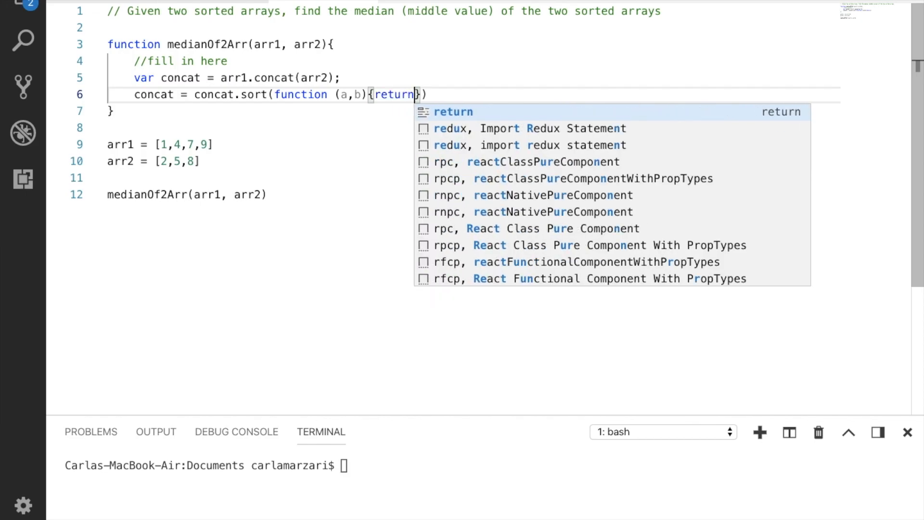
text(a-b)
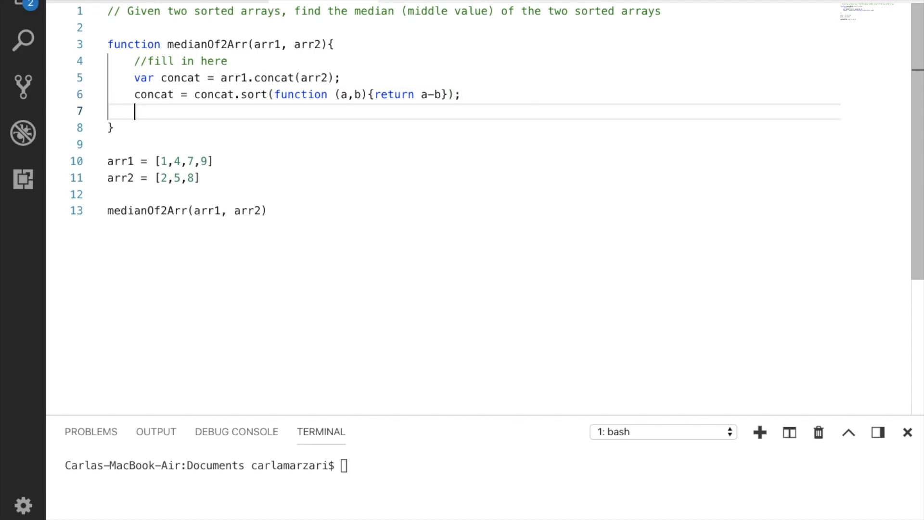
Step: Log the sorted concat array with console.log(concat)
text(console()
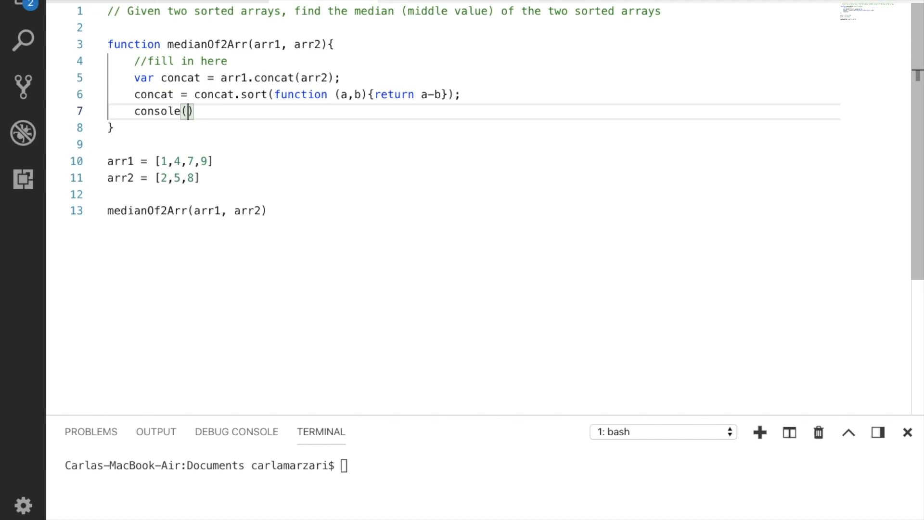
text(.log)
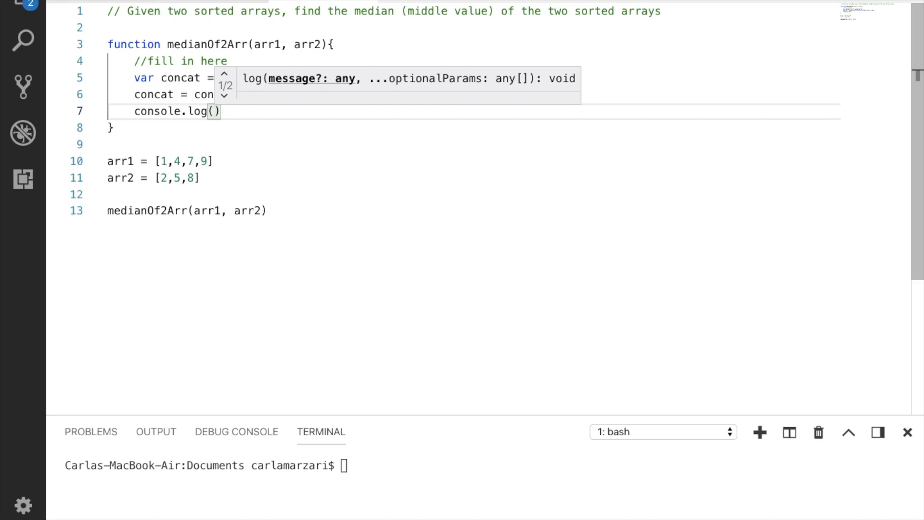
text(concat)
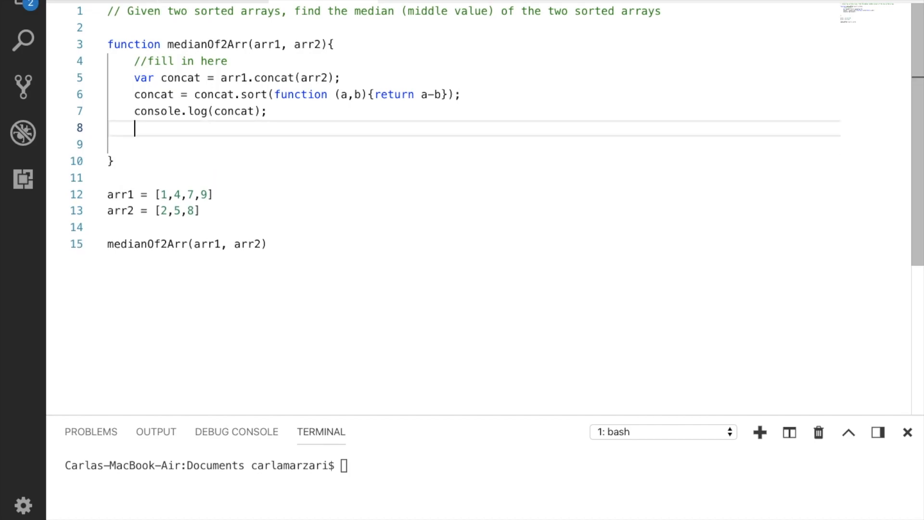
Step: Declare var length = concat.length; with blank lines below
text(v)
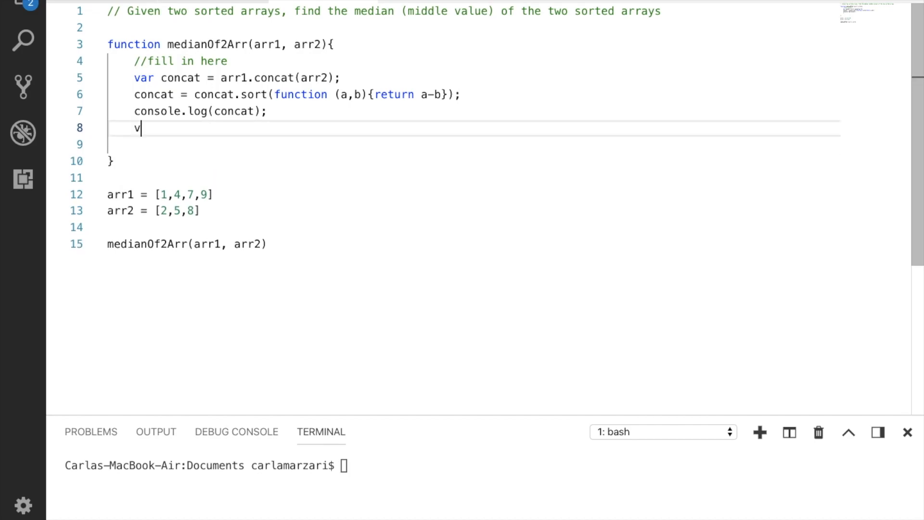
text(ar length =)
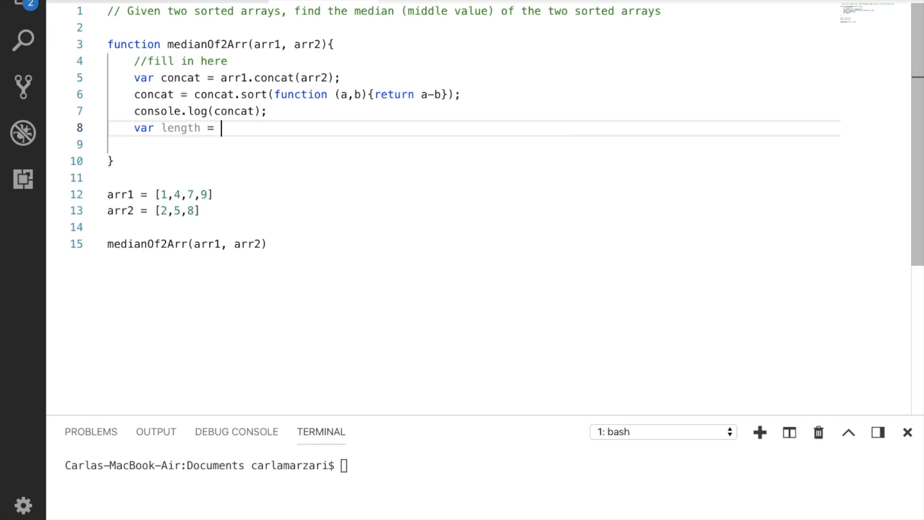
text(concat.length;)
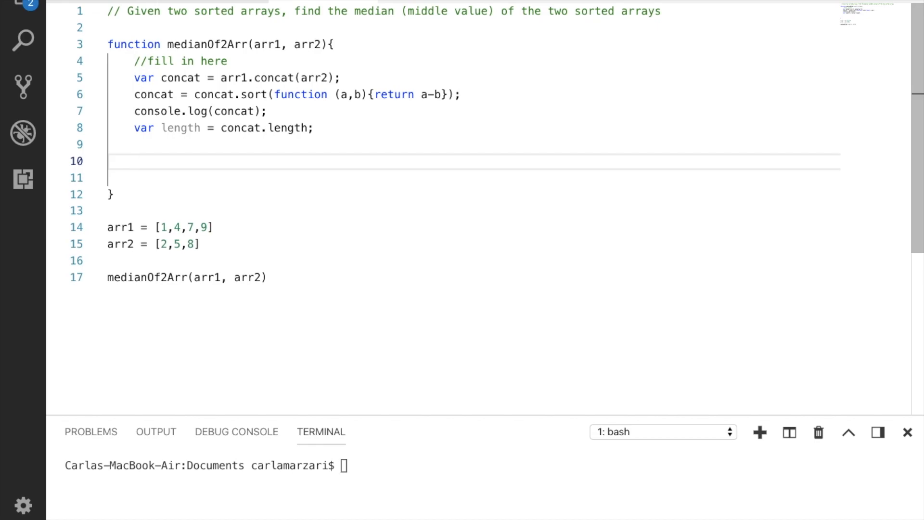
Step: Open an if(length%2 == 1) block commented 'length is odd'
text(if)
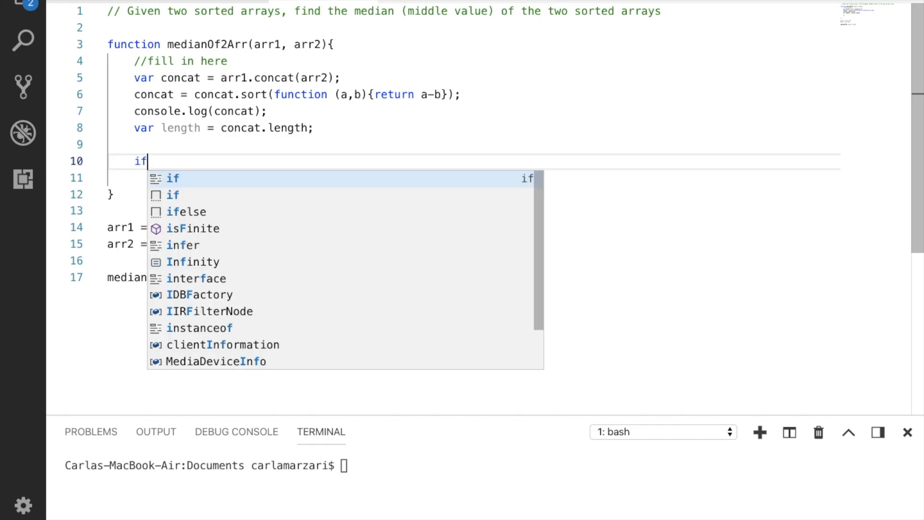
text((lent)
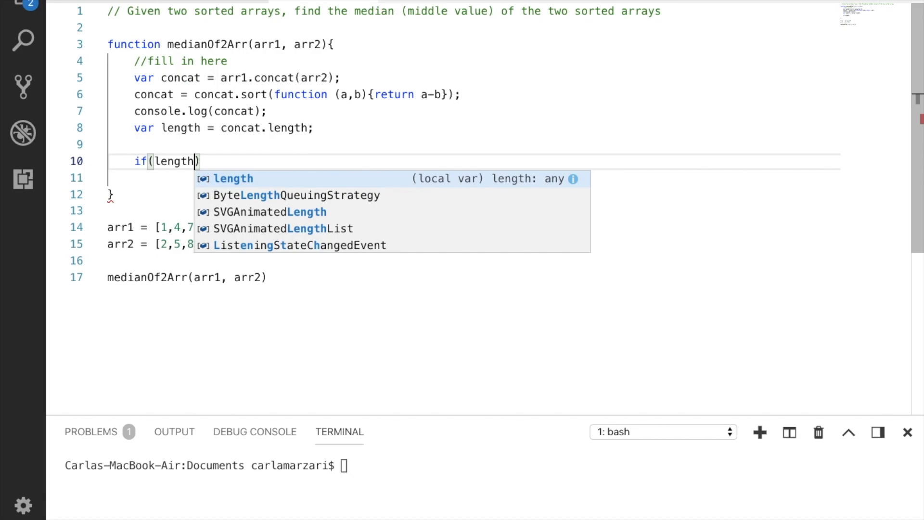
text(%2 == 1)
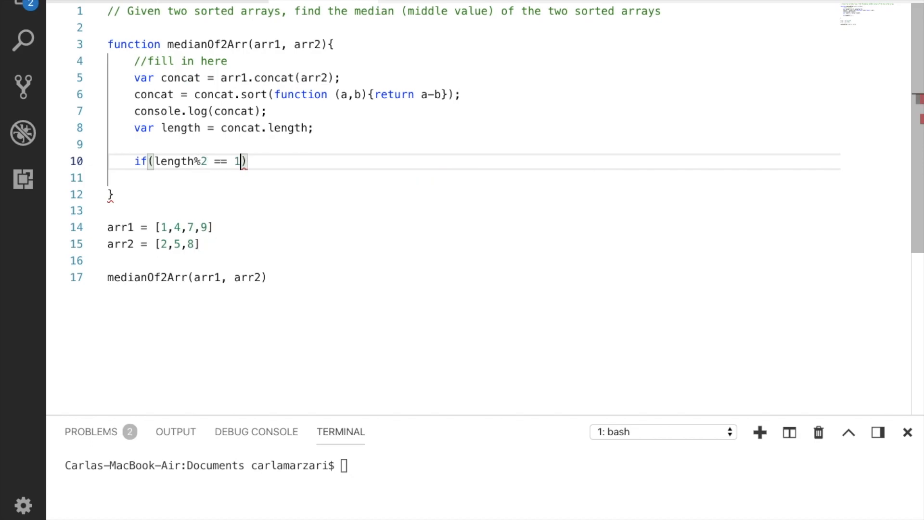
mouse_move(172, 161)
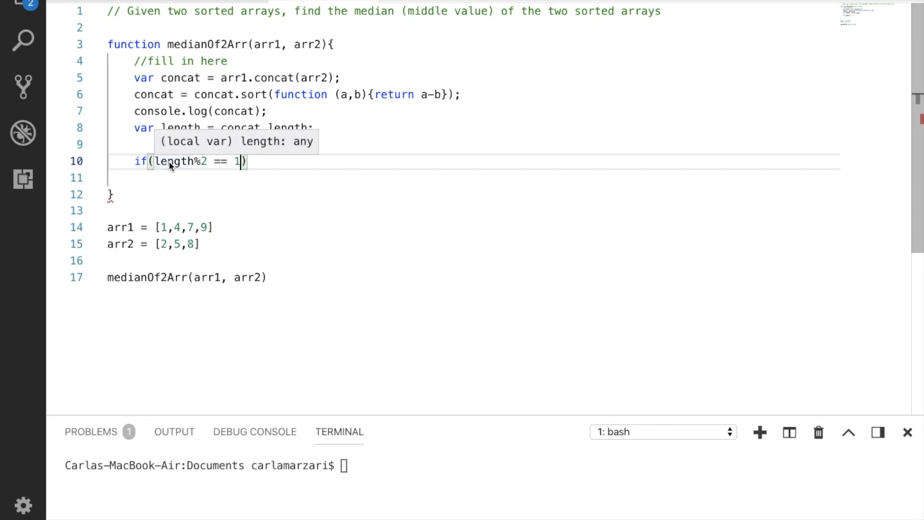
mouse_move(239, 165)
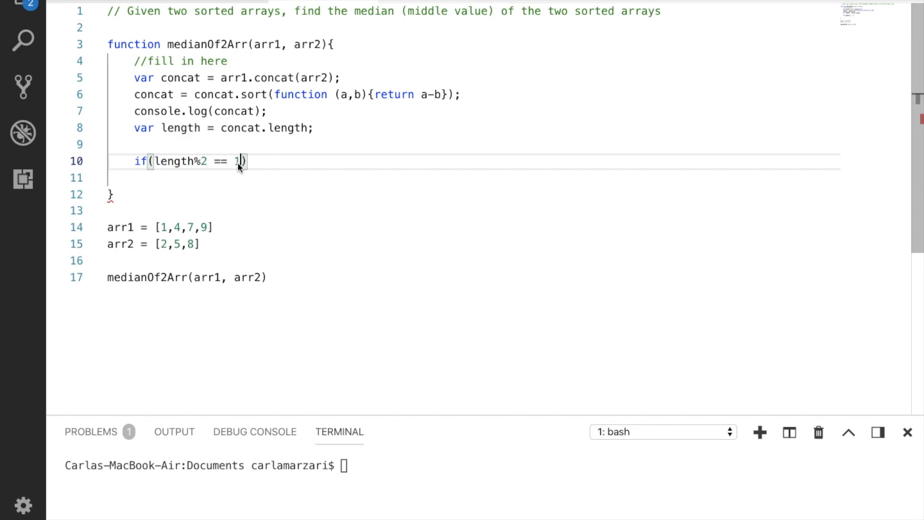
mouse_move(252, 164)
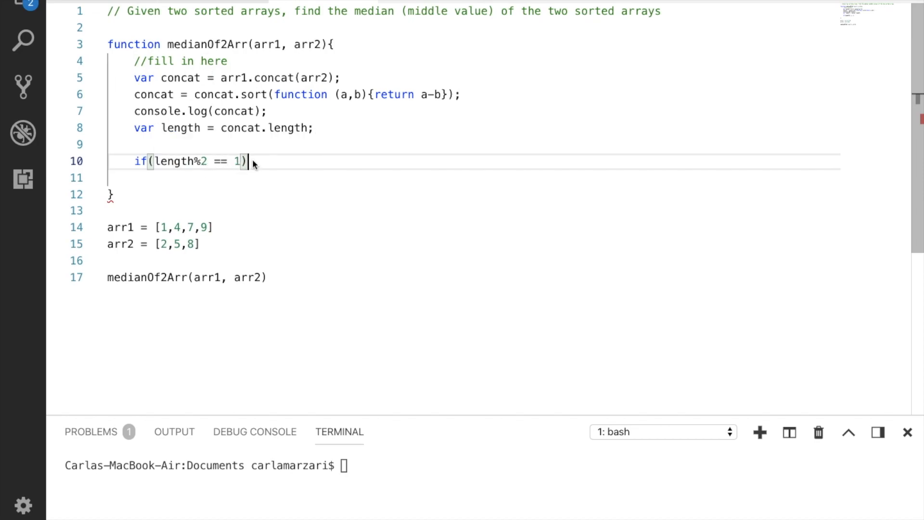
text({)
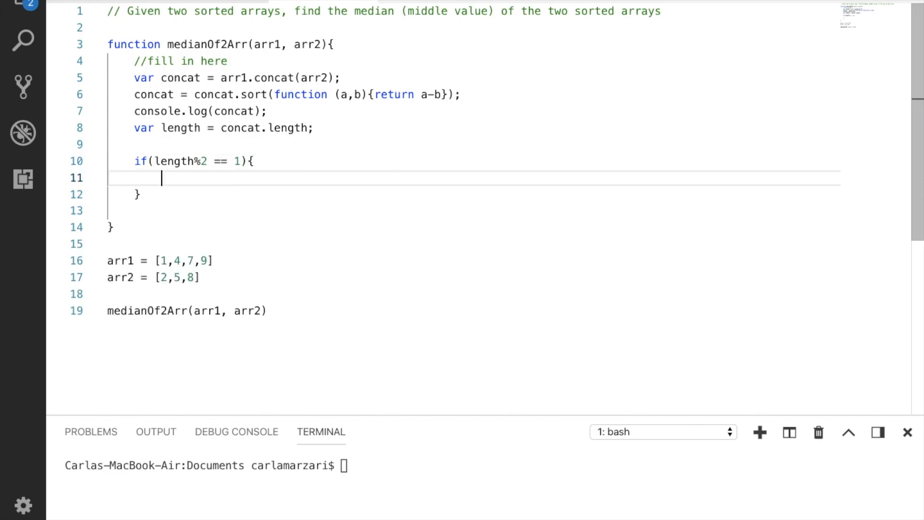
text(//)
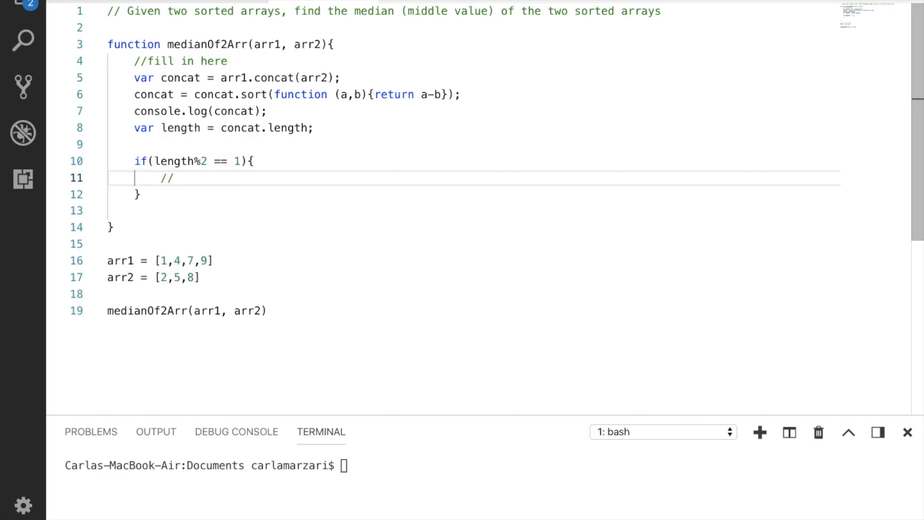
text(leng)
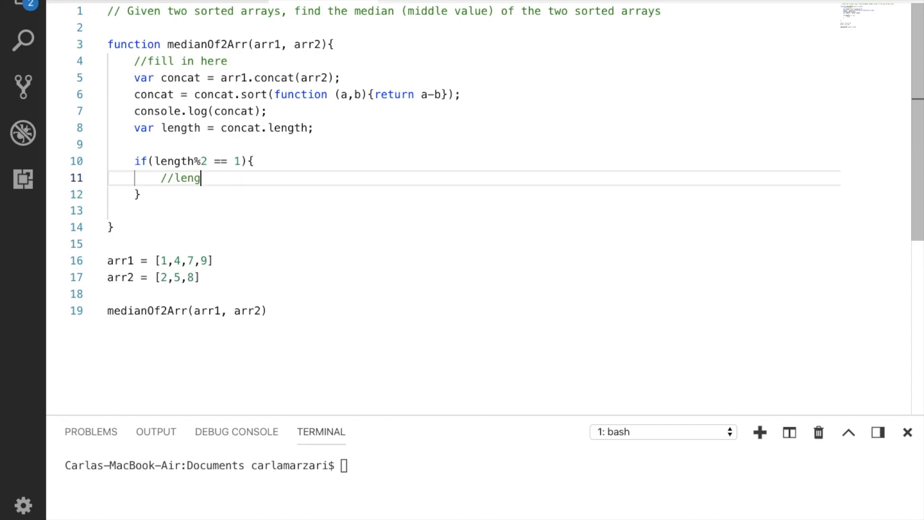
text(th is of)
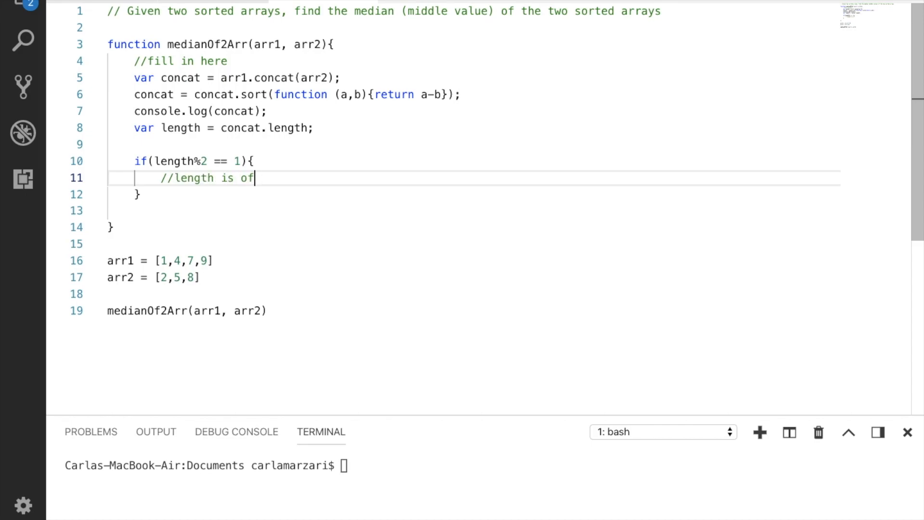
text(dd)
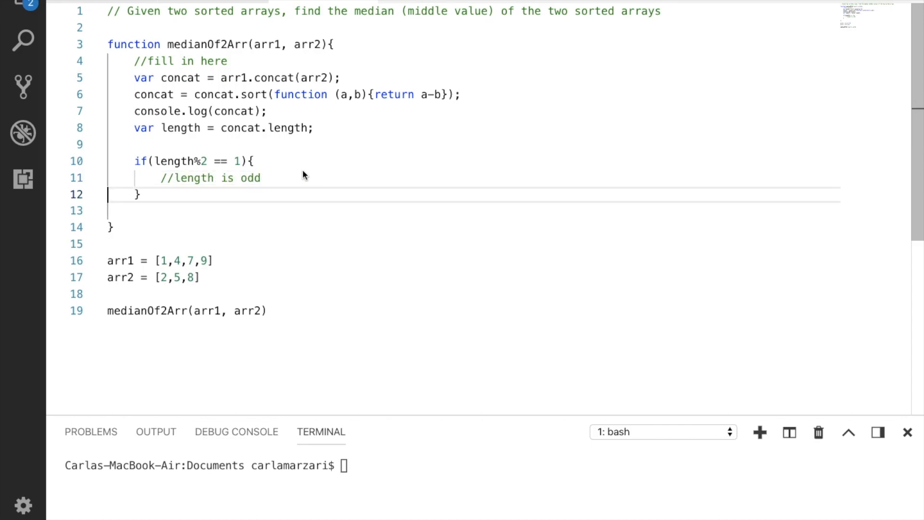
key(Return)
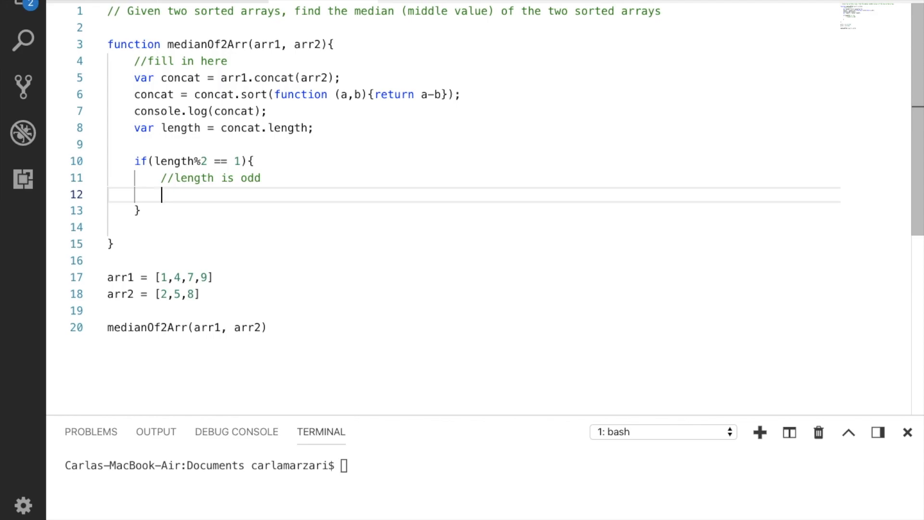
Step: Return concat[(length/2)-.5] inside the odd-length block
text(return concat)
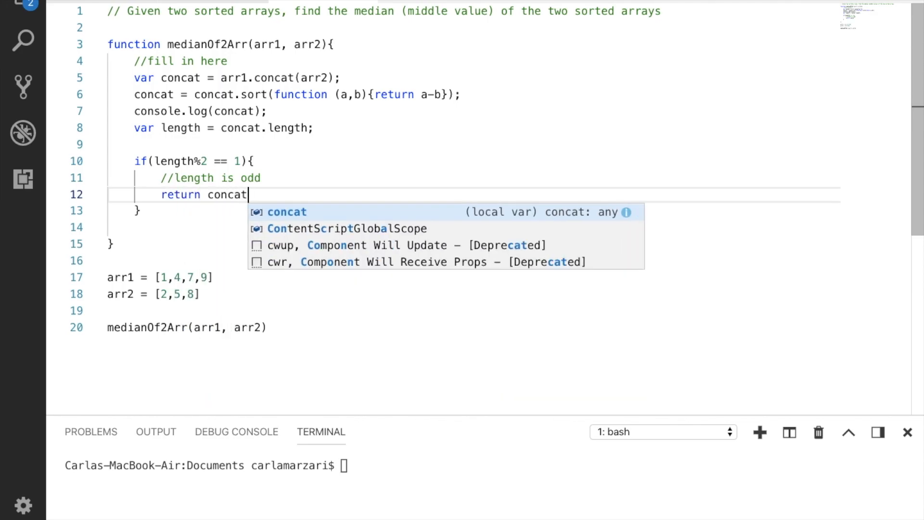
text([(length/2)-)
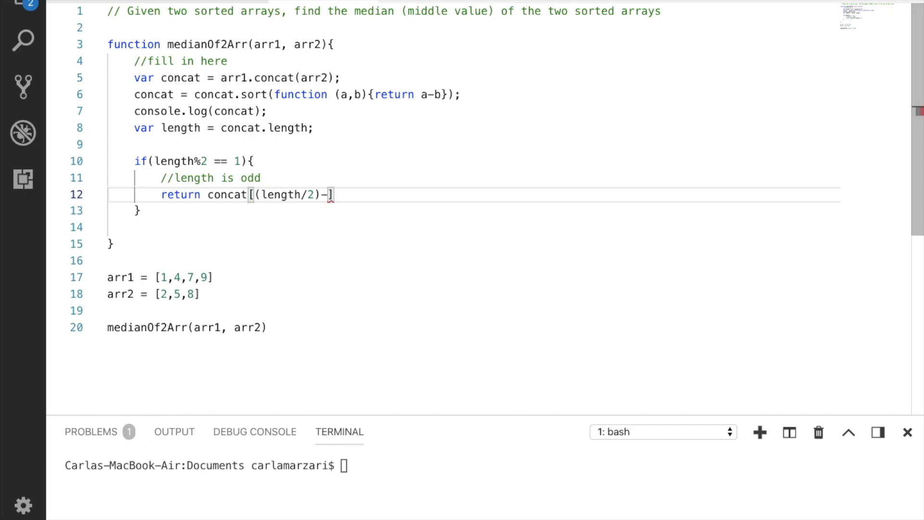
text(.5)
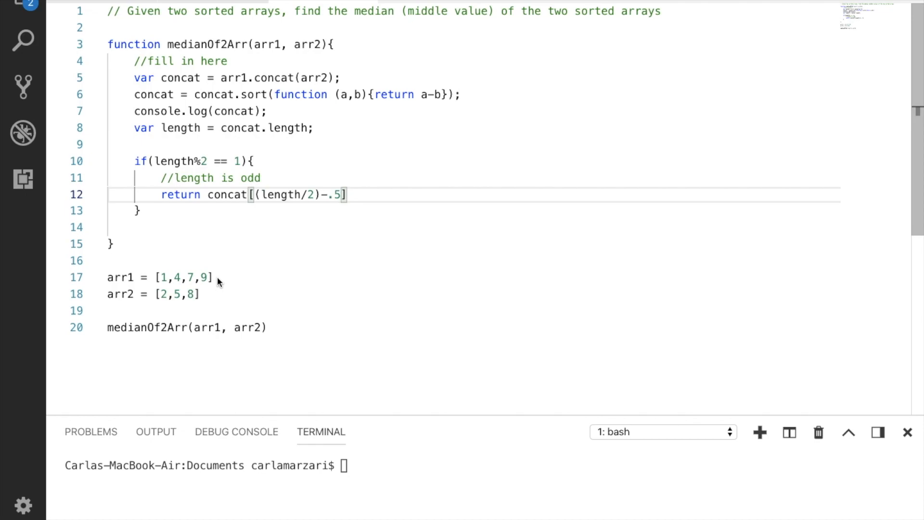
mouse_move(318, 201)
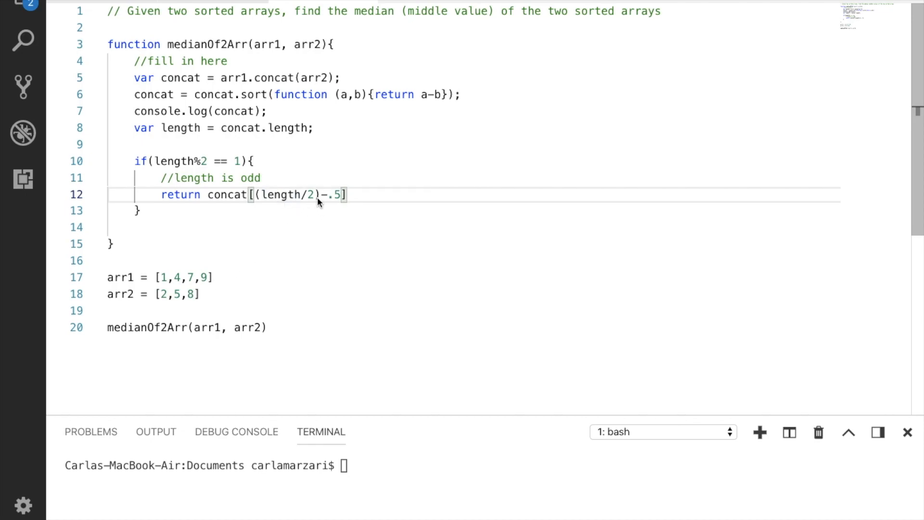
mouse_move(288, 202)
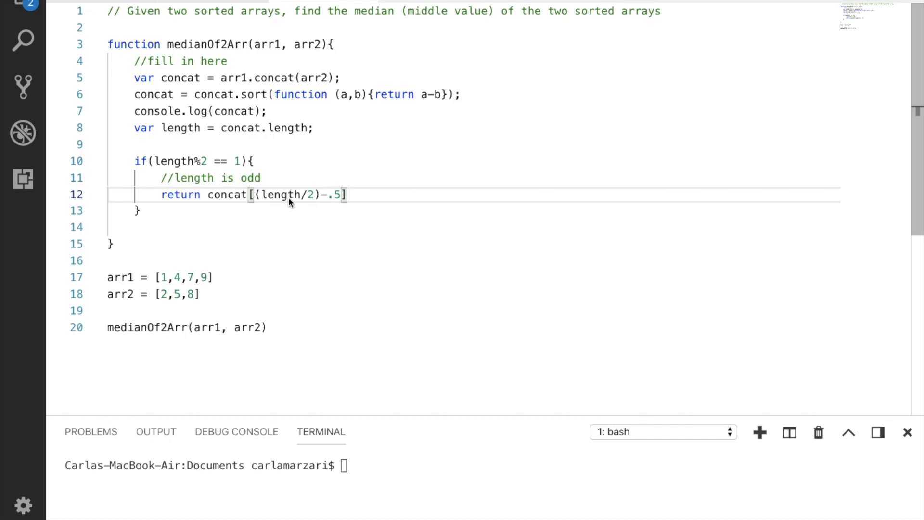
mouse_move(336, 203)
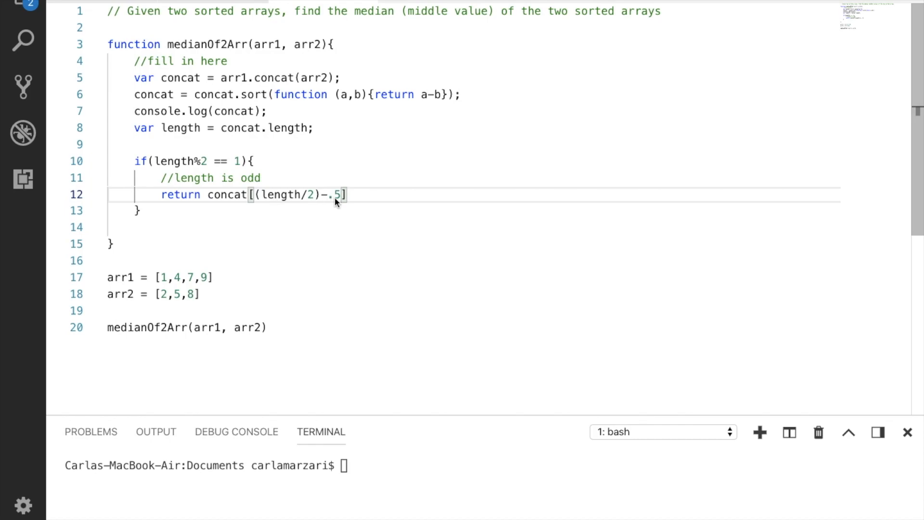
mouse_move(163, 305)
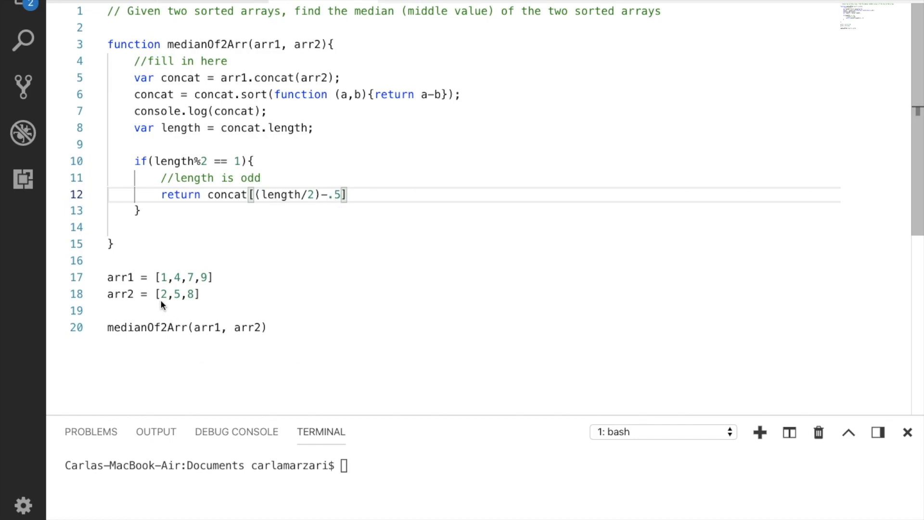
mouse_move(197, 283)
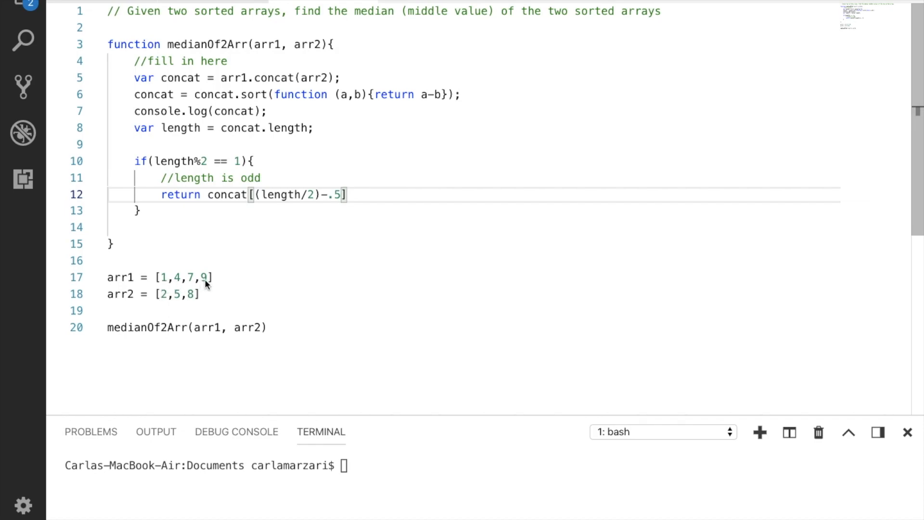
mouse_move(337, 303)
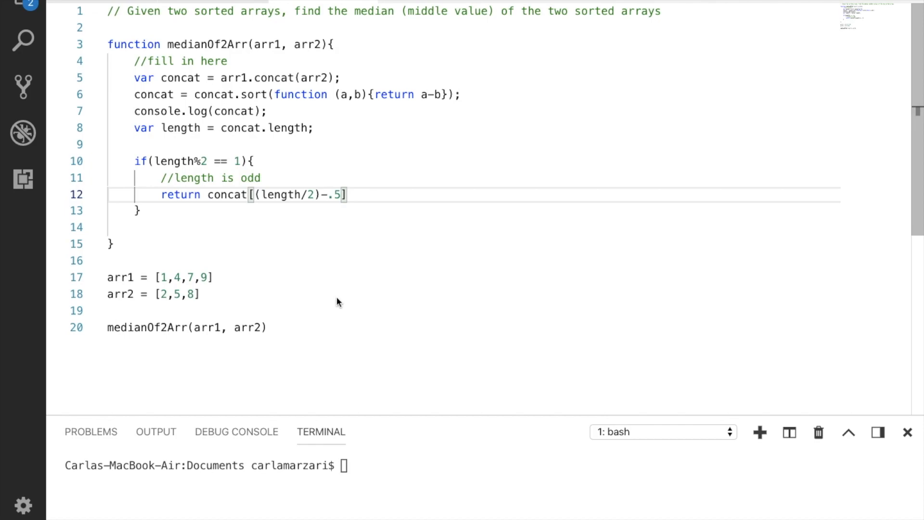
Step: Log concat[(length/2)-.5] before returning it, and add an empty else block
click(261, 177)
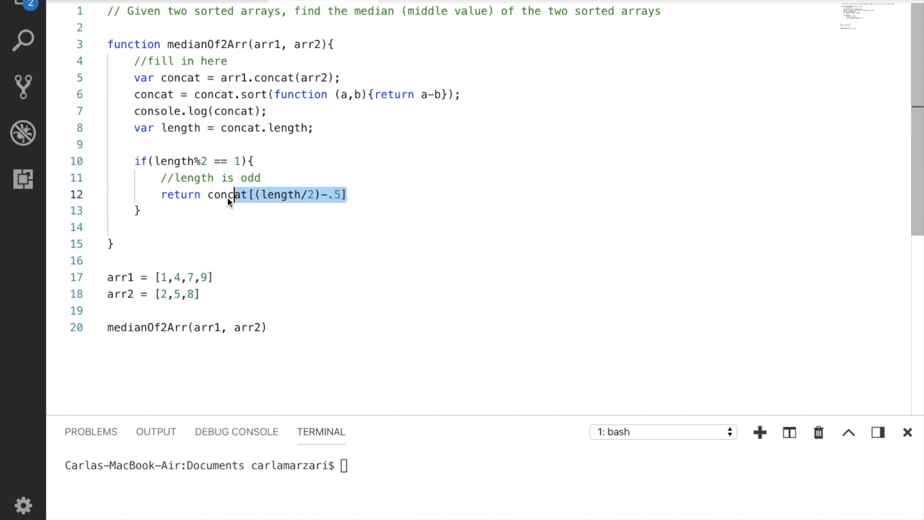
click(262, 178)
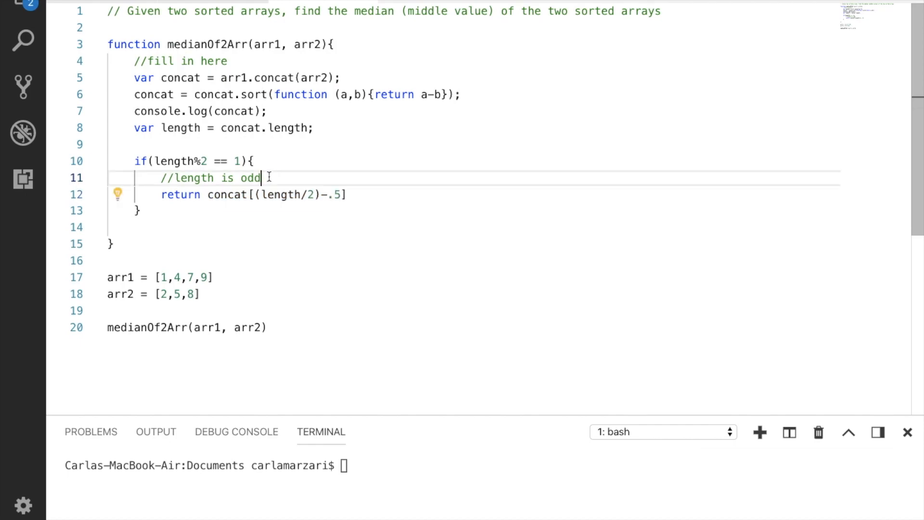
text(console.log(concat[(length/2)-.5)
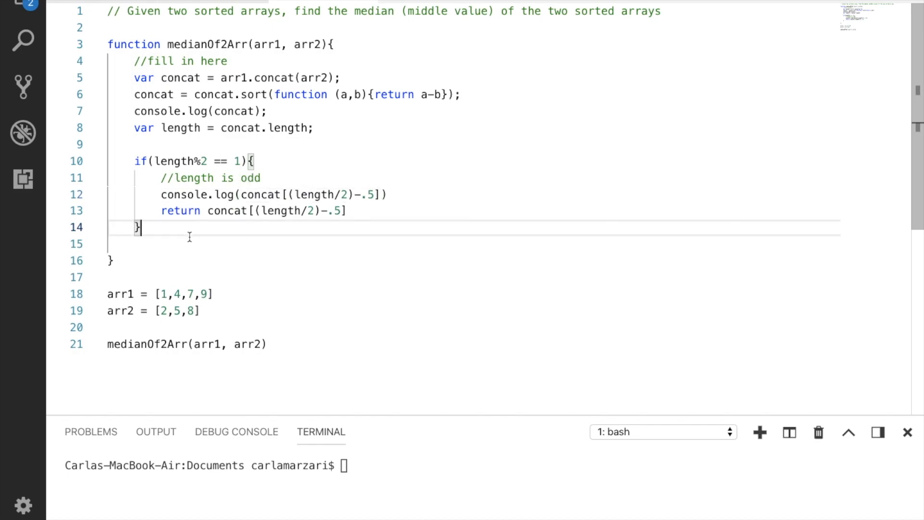
text(else{)
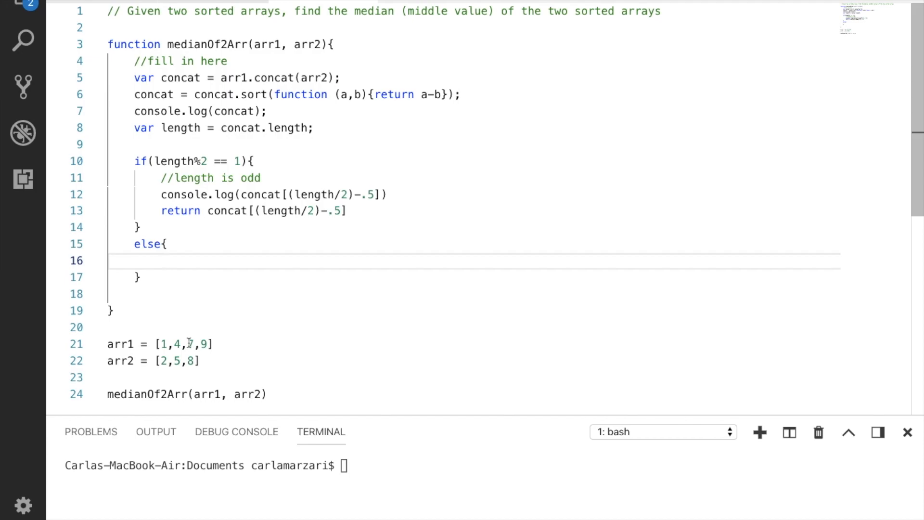
Step: Make the else block return (concat[length/2]+concat[(length/2)-1])/2
click(187, 259)
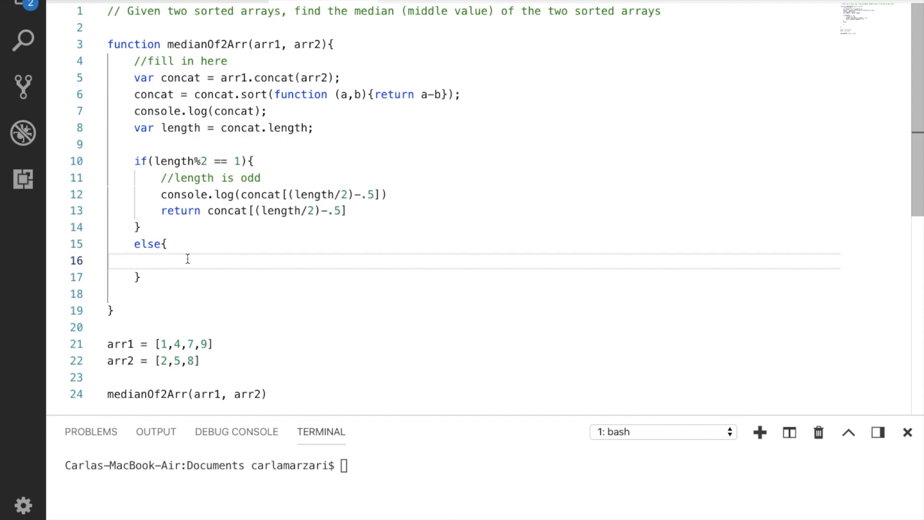
text(return (conc)
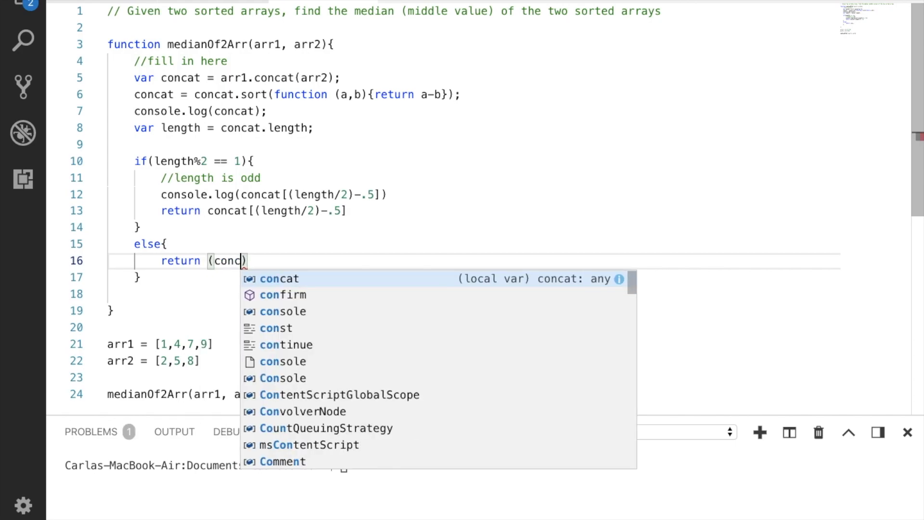
text(at)
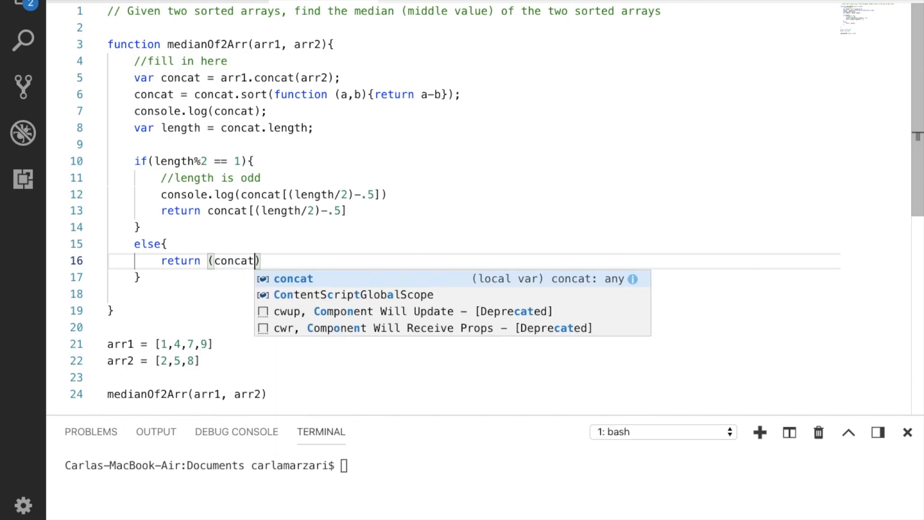
text([])
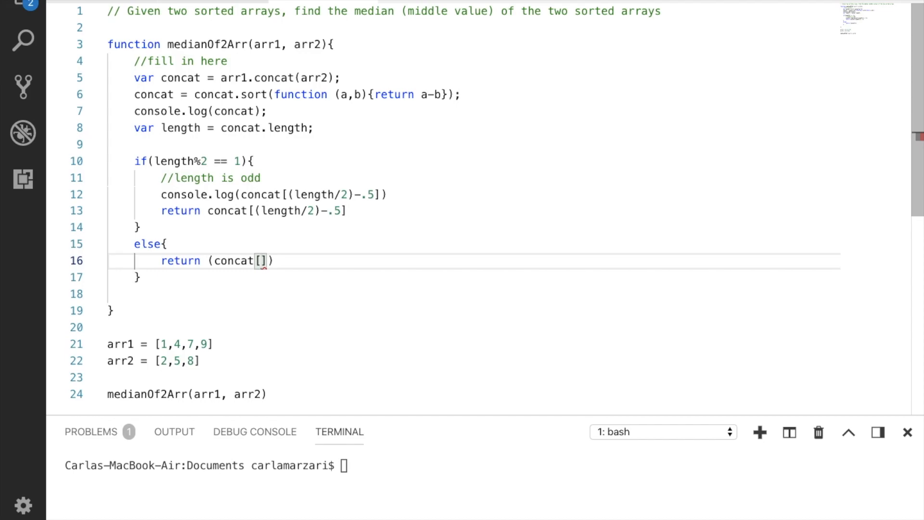
text(length)
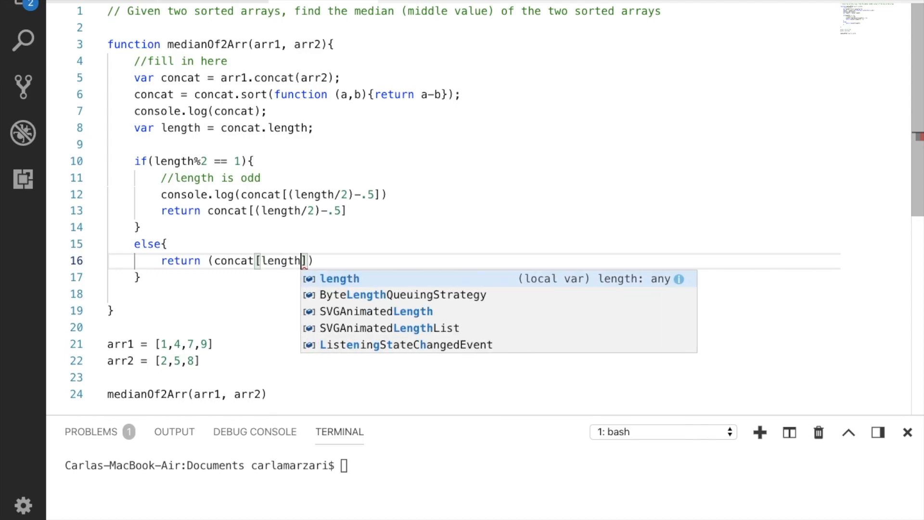
text(/2)
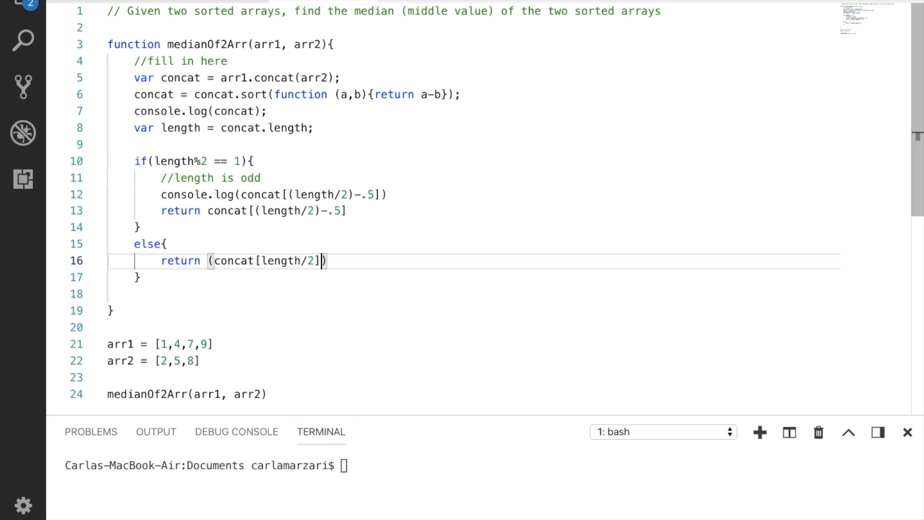
text(+concat[])
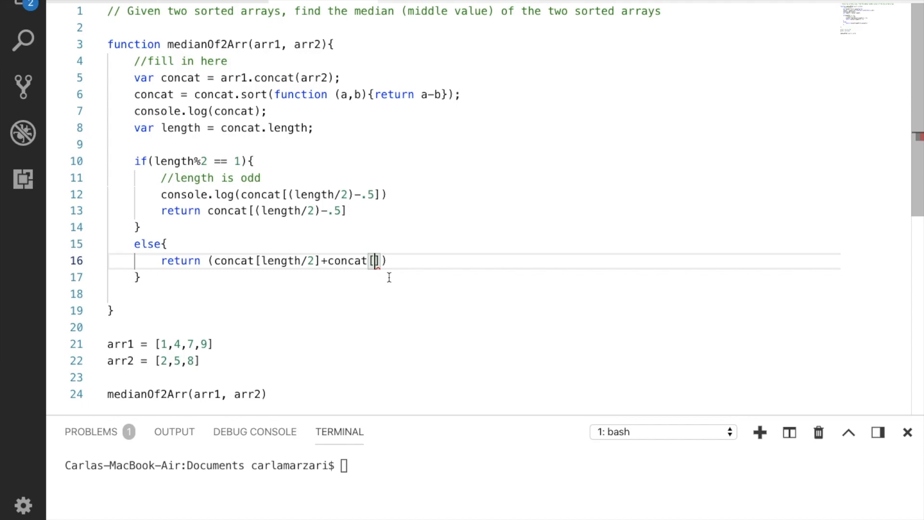
text((length)
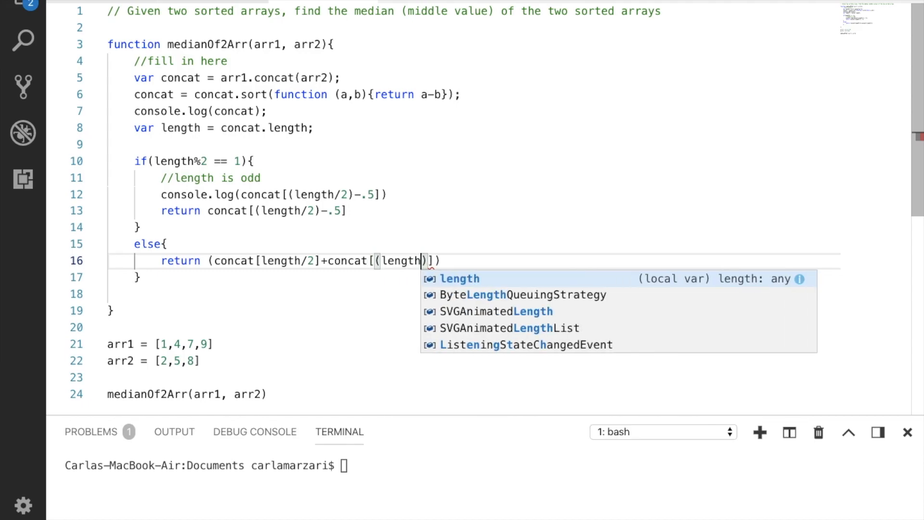
text(/2)
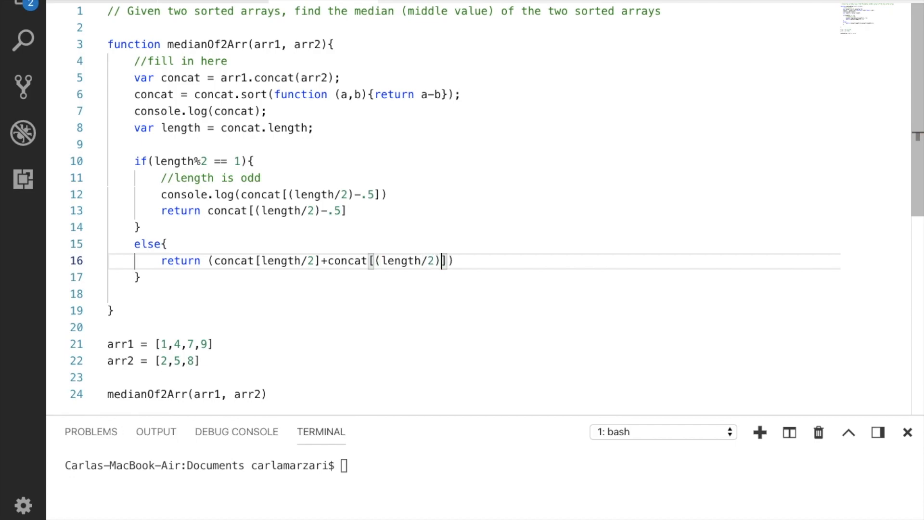
text(-1)
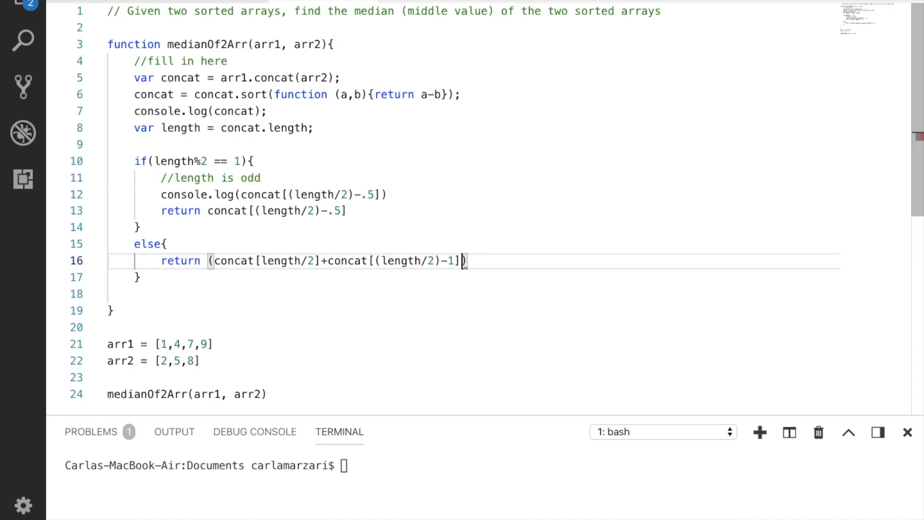
text(/2)
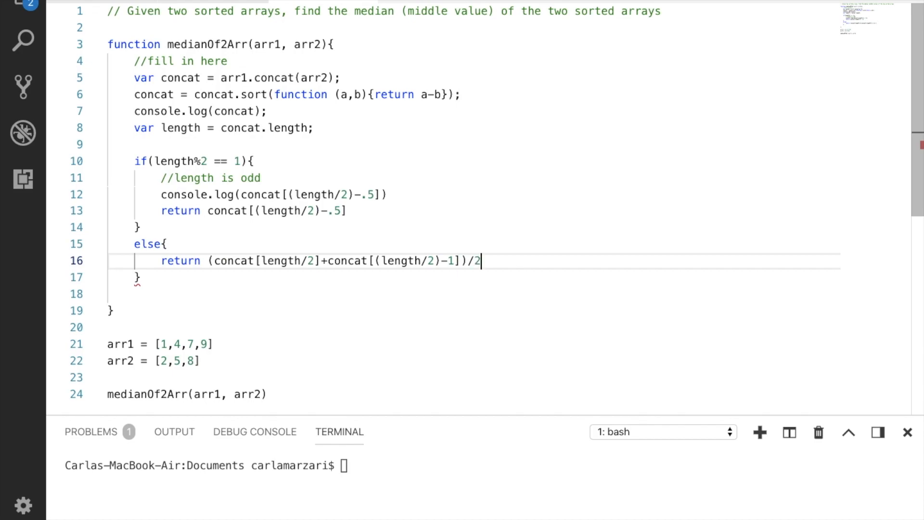
double_click(264, 260)
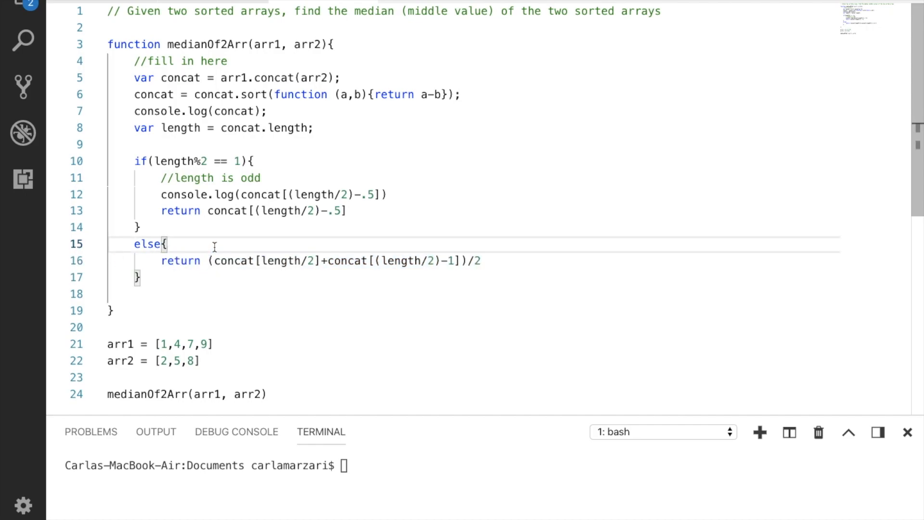
Step: Add console.log((concat[length/2]+concat[(length/2)-1])/2) above the else return
text(console.log)
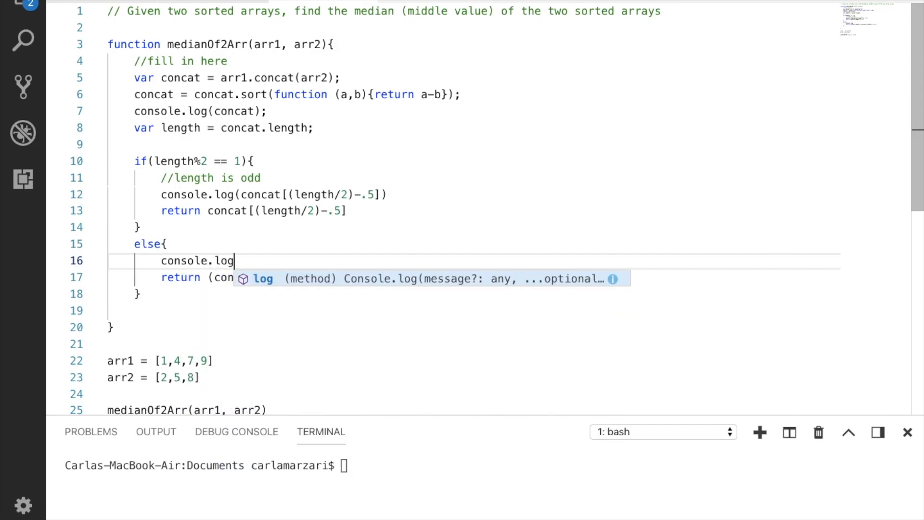
text(((concat[length/2]+concat[(length/2)-1])/2))
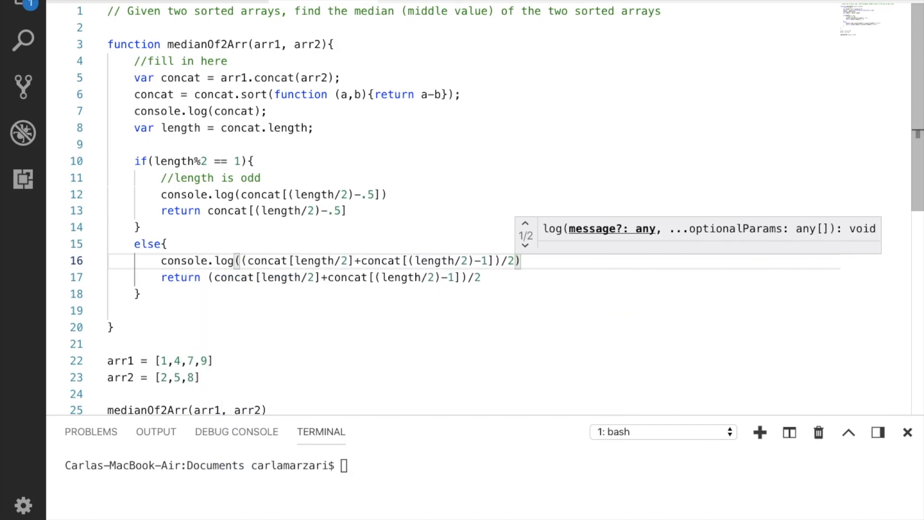
scroll(down, 3)
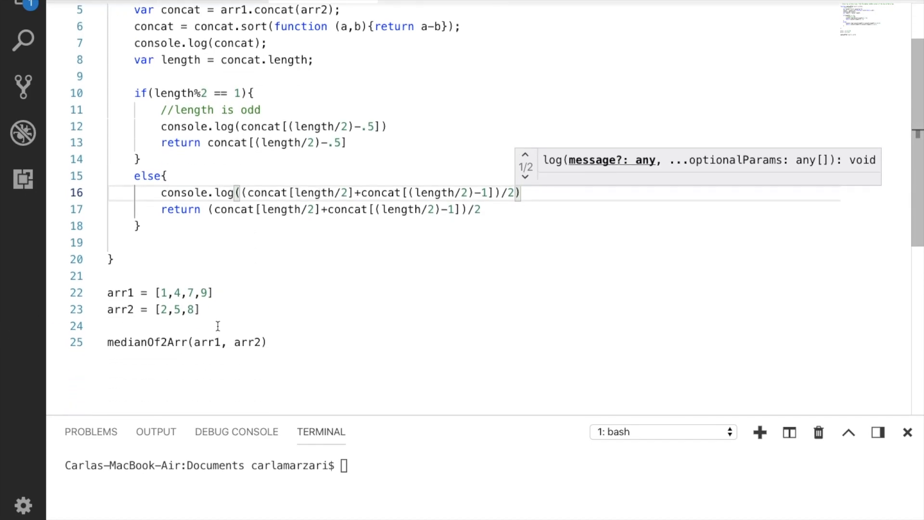
scroll(up, 3)
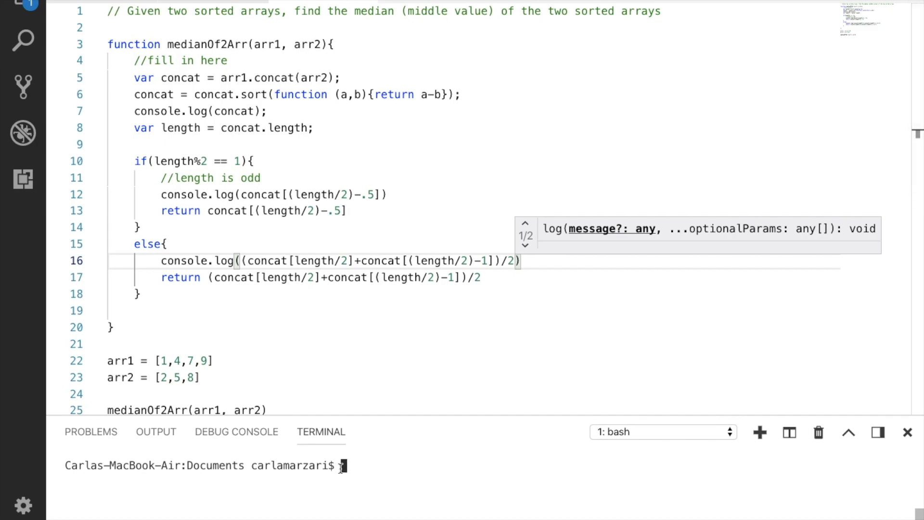
Step: Run node median.js in the terminal, printing [1,2,4,5,7,8,9] and median 5
text(no)
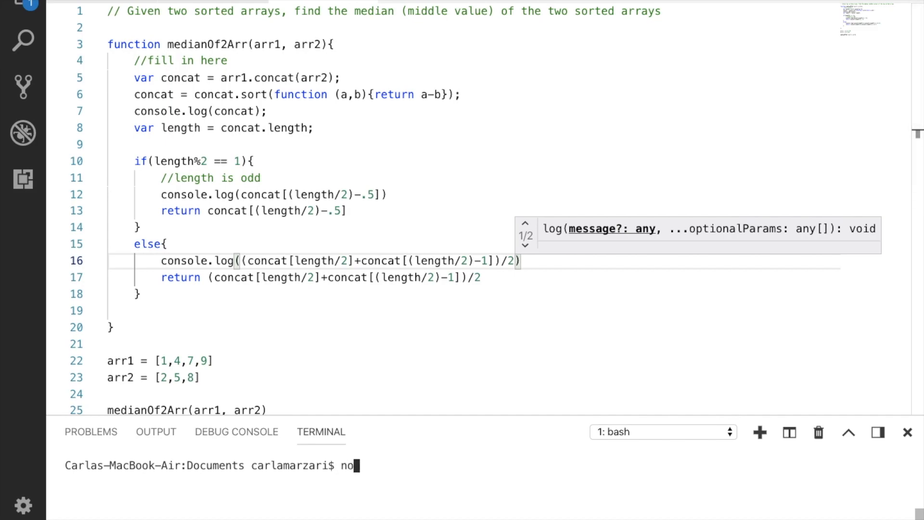
text(de median)
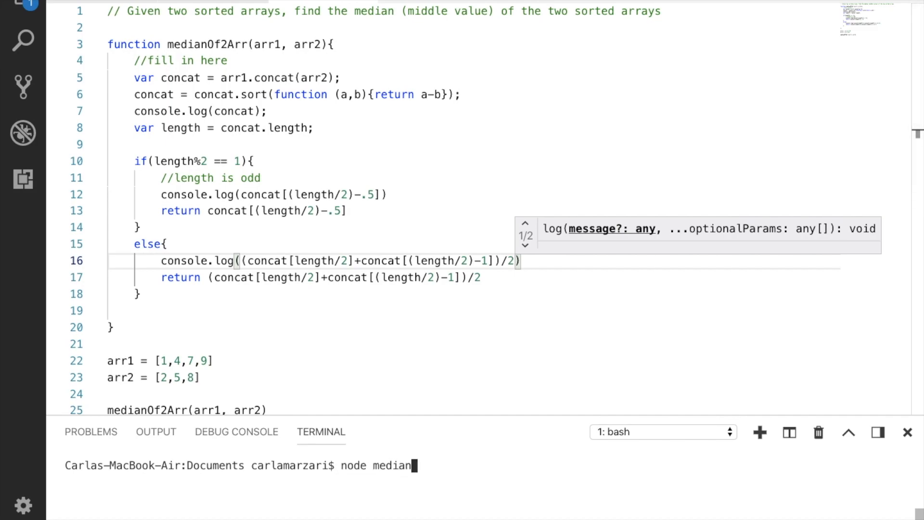
key(Return)
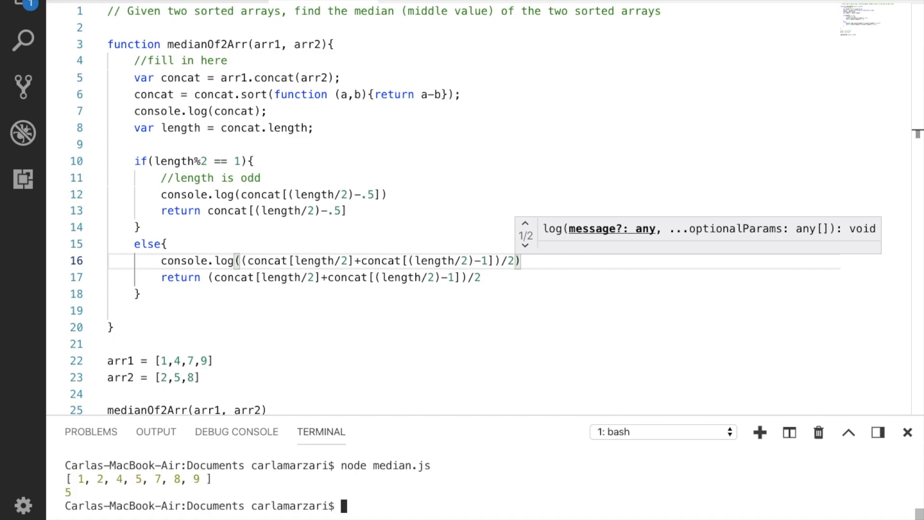
mouse_move(152, 449)
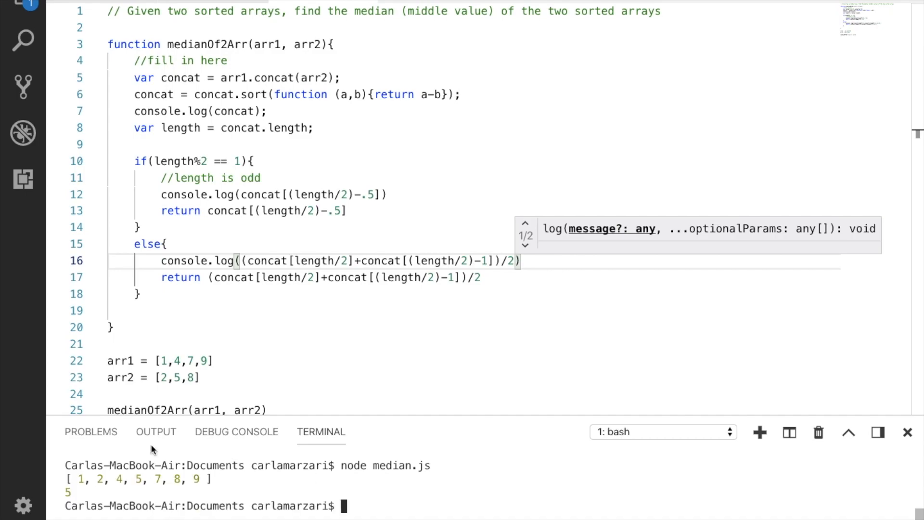
mouse_move(163, 361)
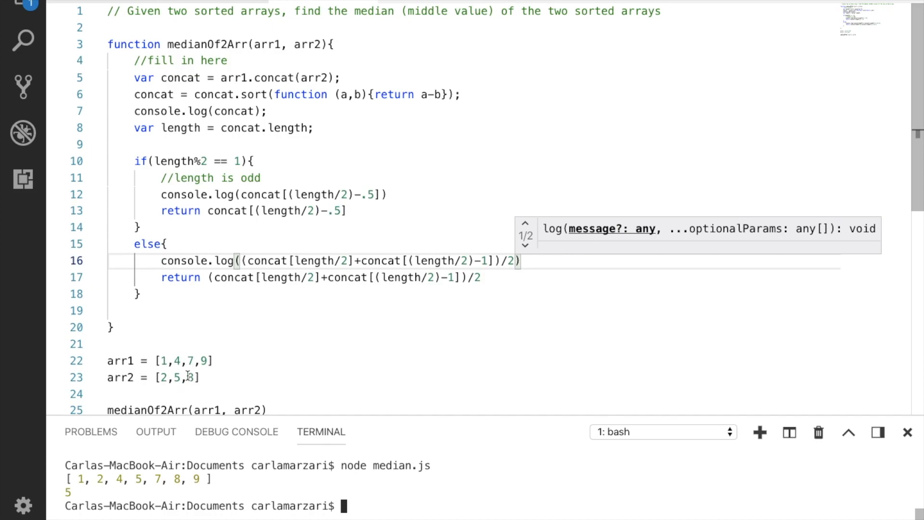
mouse_move(170, 364)
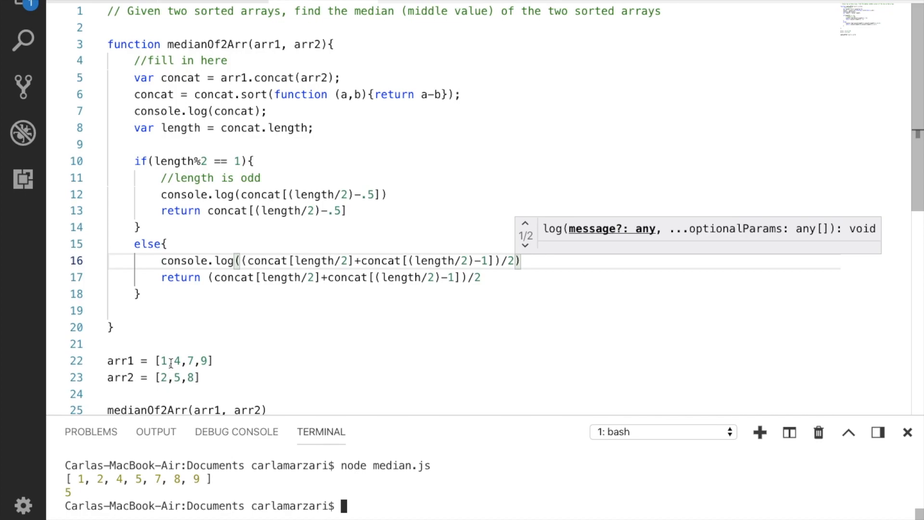